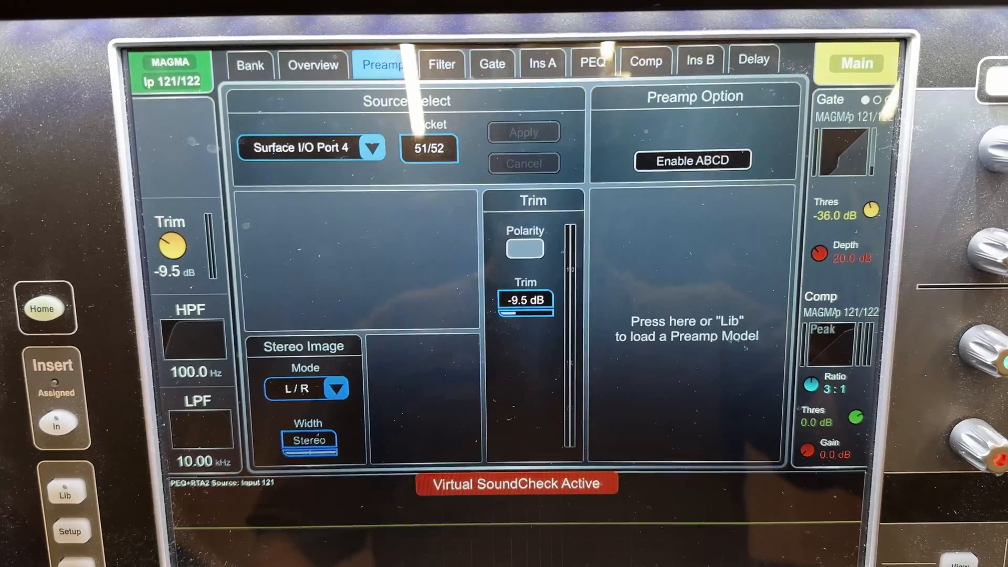
- Show the MAGMA channel's source list and keep Surface I/O Port 4 (sockets 51/52) selected
{"action": "left_click", "coordinate": [371, 147]}
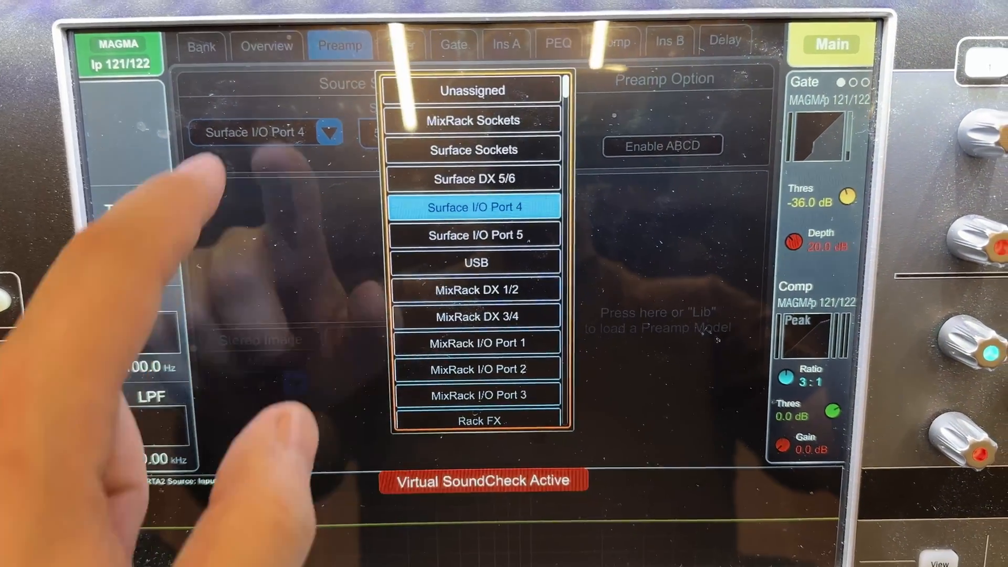
{"action": "left_click", "coordinate": [475, 207]}
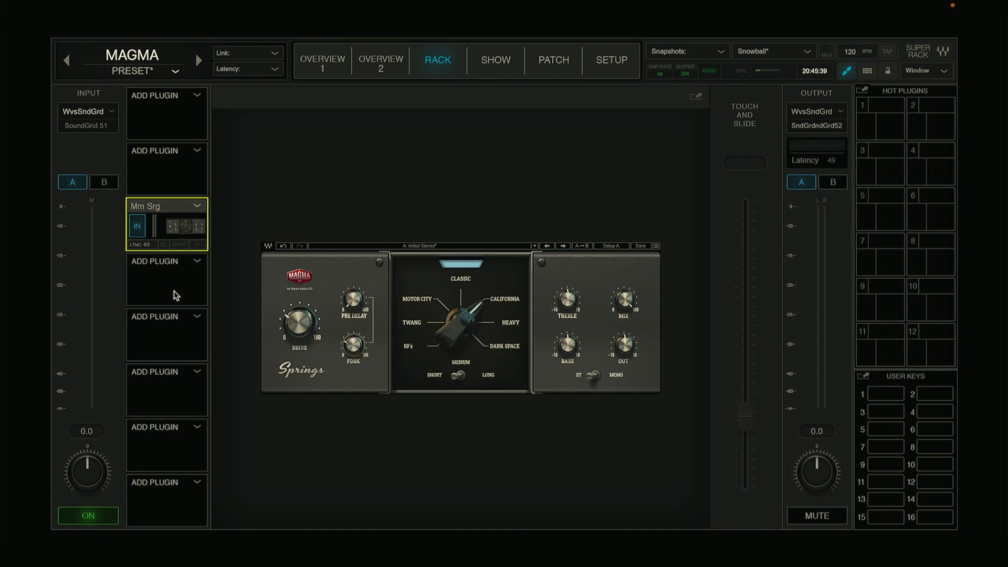
{"action": "mouse_move", "coordinate": [226, 288]}
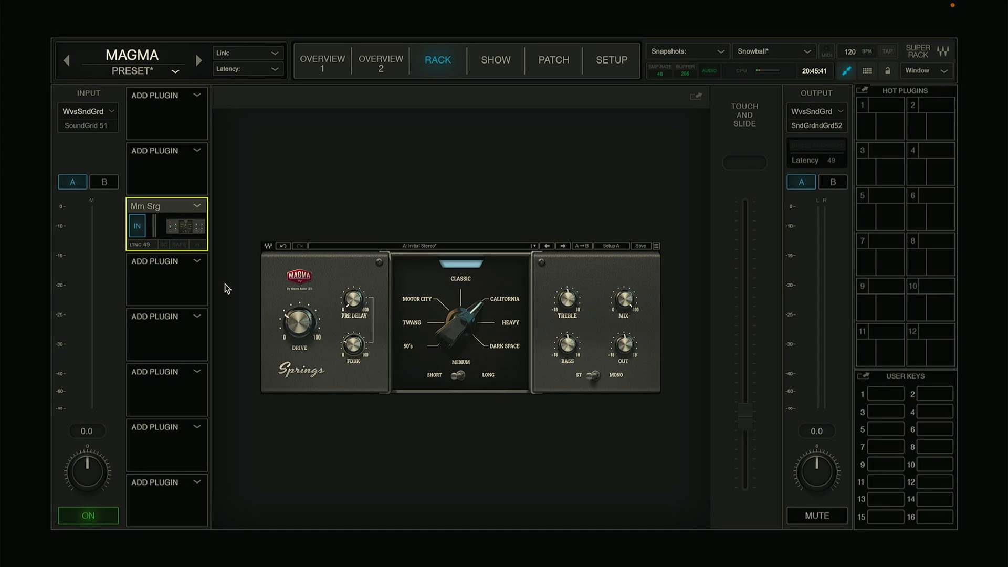
{"action": "mouse_move", "coordinate": [324, 72]}
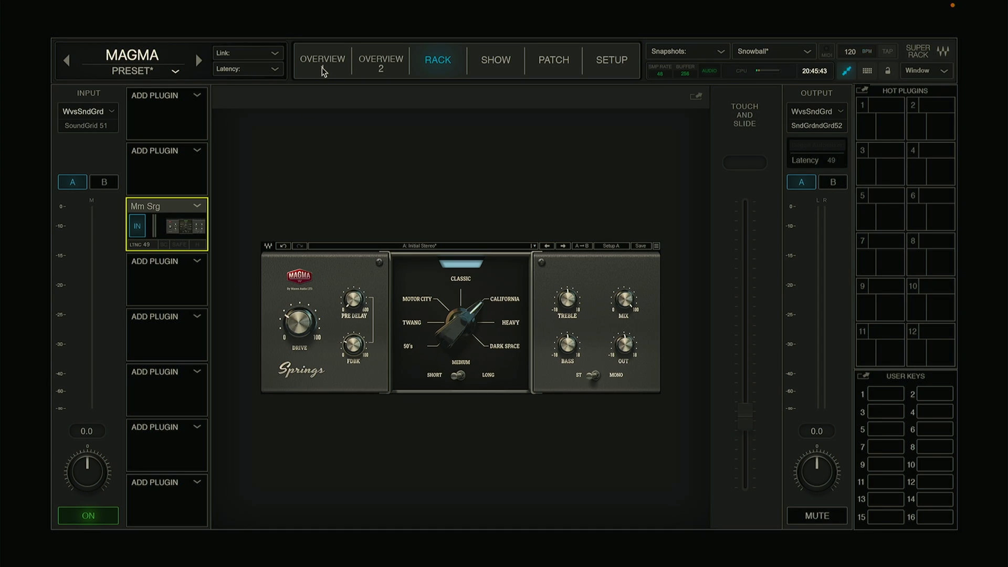
- Switch from the MAGMA Springs rack to the overview of all racks
{"action": "left_click", "coordinate": [322, 59]}
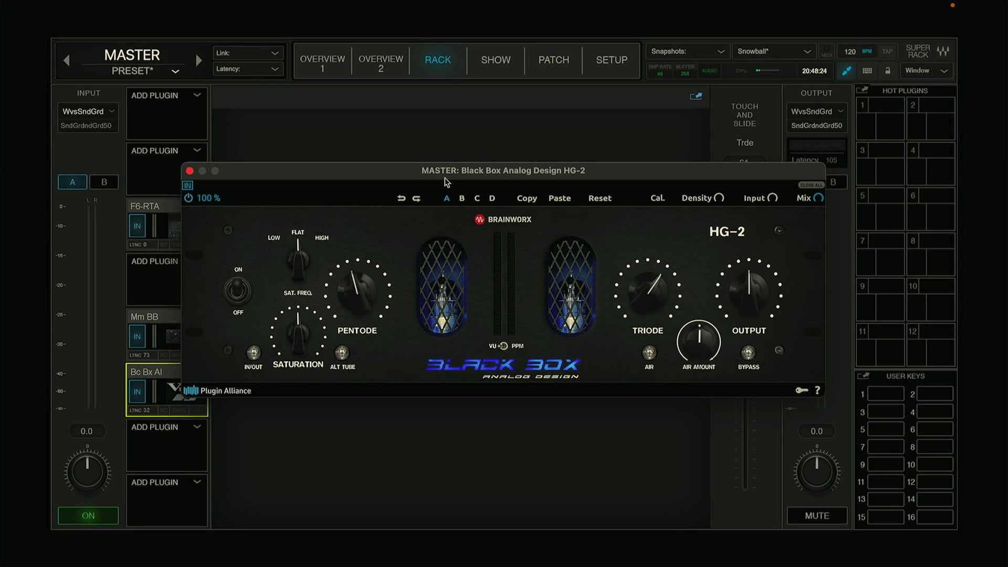
- Drag the Black Box HG-2 editor window further left on screen
{"action": "left_click_drag", "start_coordinate": [444, 171], "coordinate": [344, 173]}
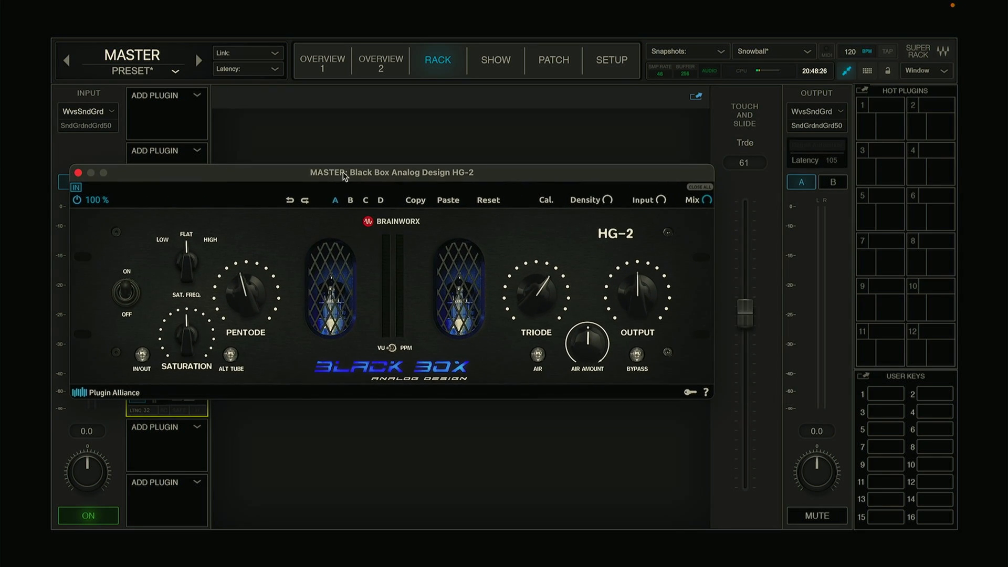